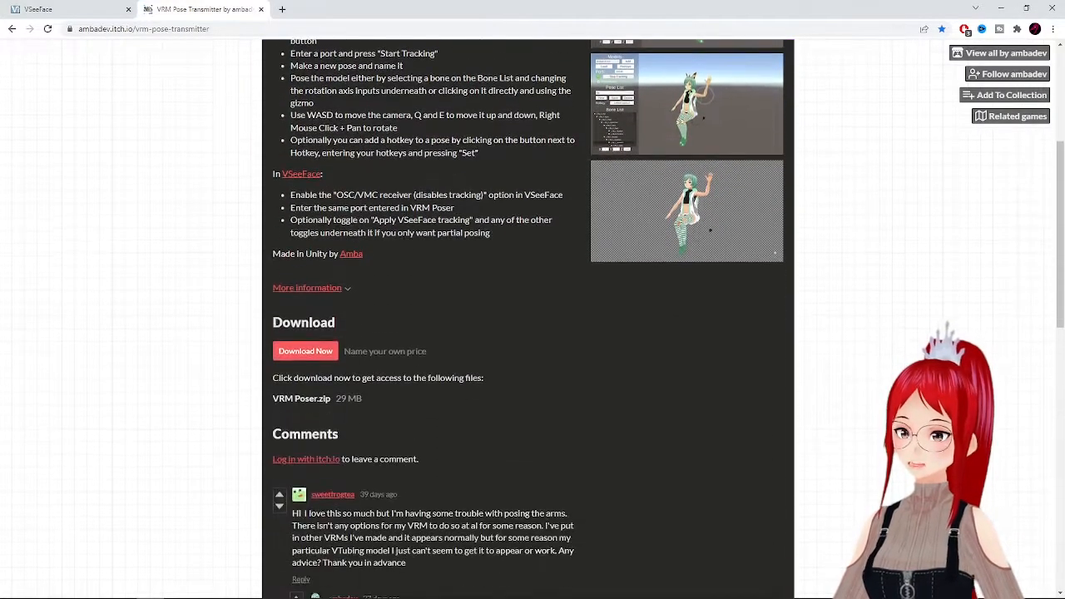
Download VRM Poser from itch.io without paying, then launch it from its extracted folder.
{"action": "left_click", "coordinate": [305, 351]}
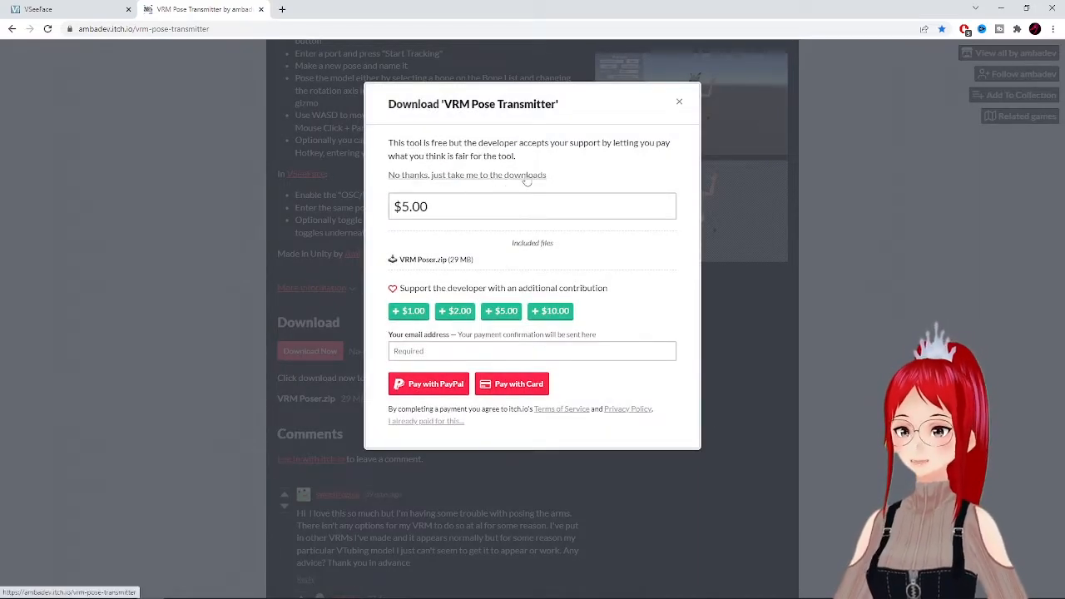
{"action": "left_click", "coordinate": [467, 175]}
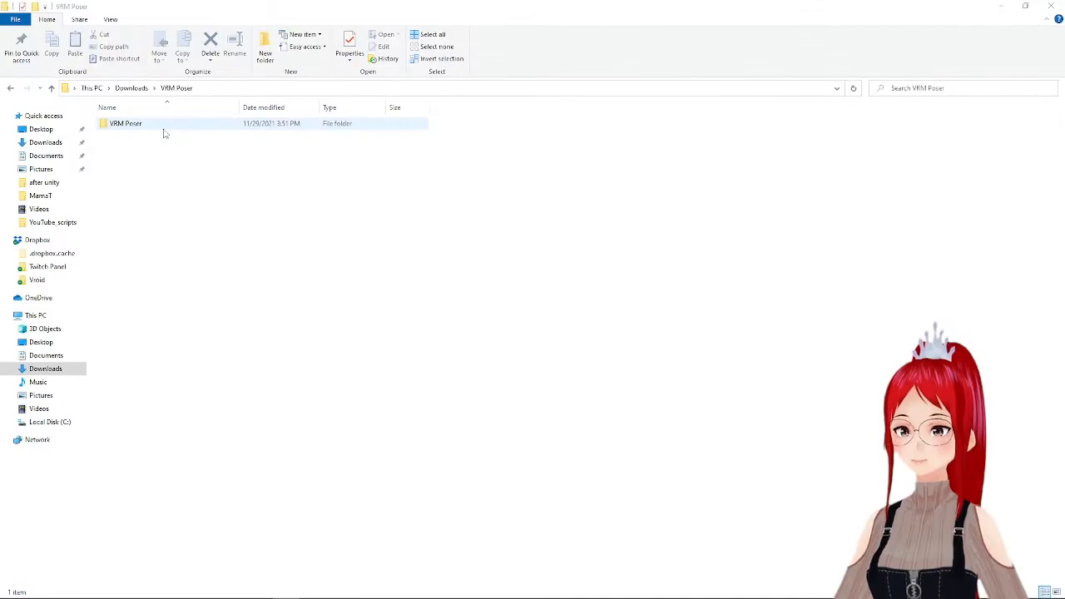
{"action": "double_click", "coordinate": [125, 124]}
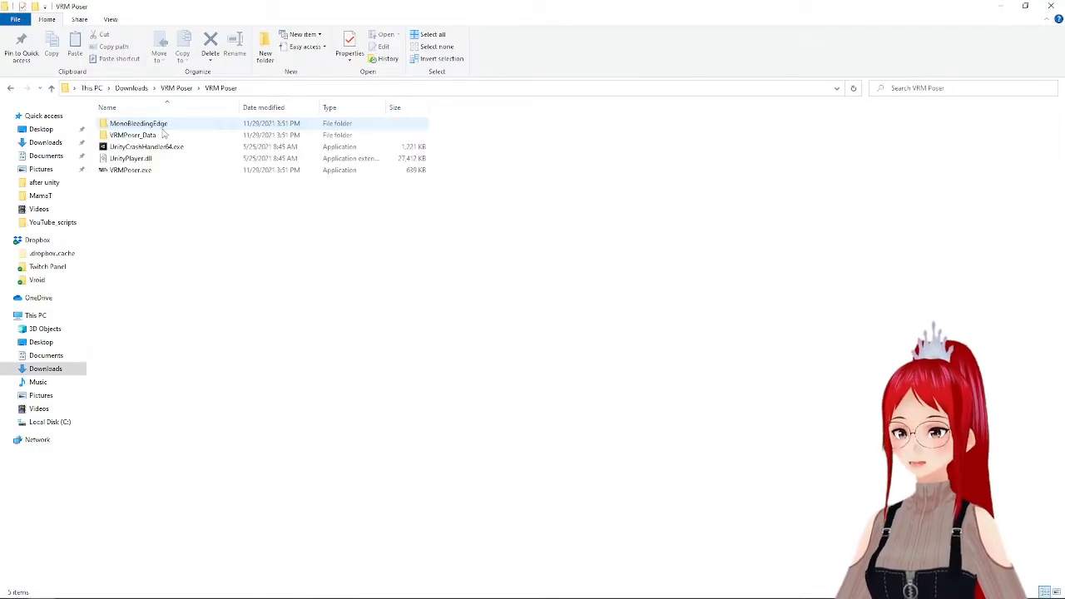
{"action": "double_click", "coordinate": [131, 170]}
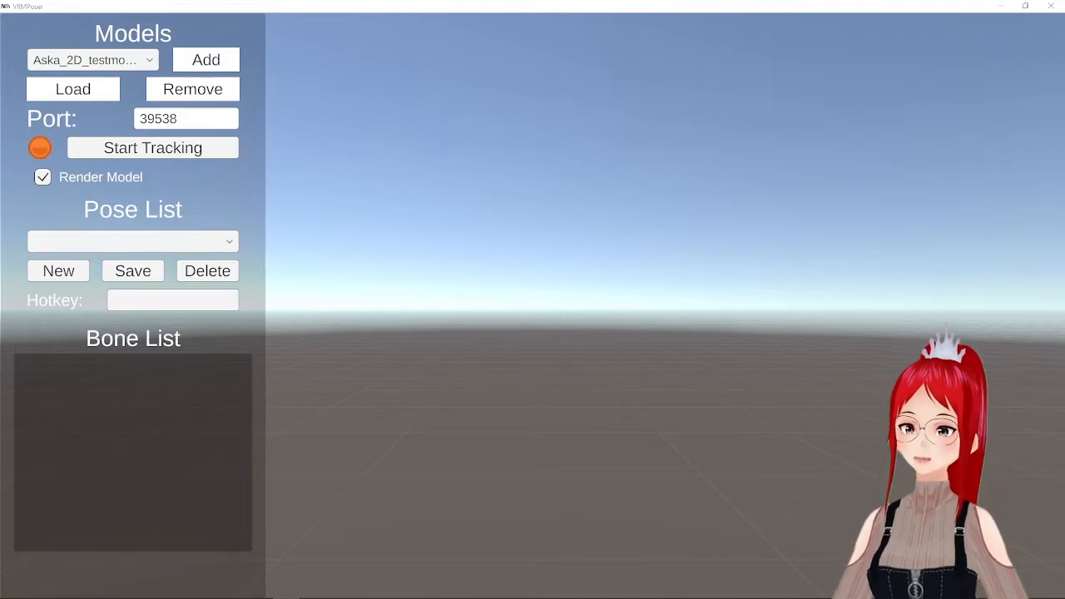
Add and load the Aska_2D_testmodel.vrm avatar so its bone list appears.
{"action": "left_click", "coordinate": [205, 59]}
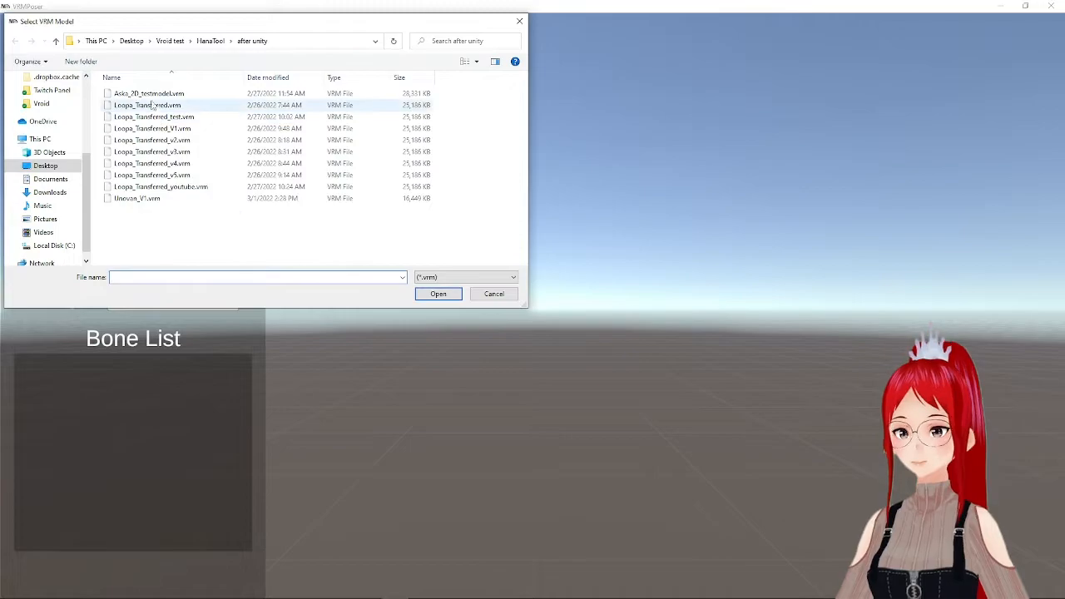
{"action": "left_click", "coordinate": [494, 293]}
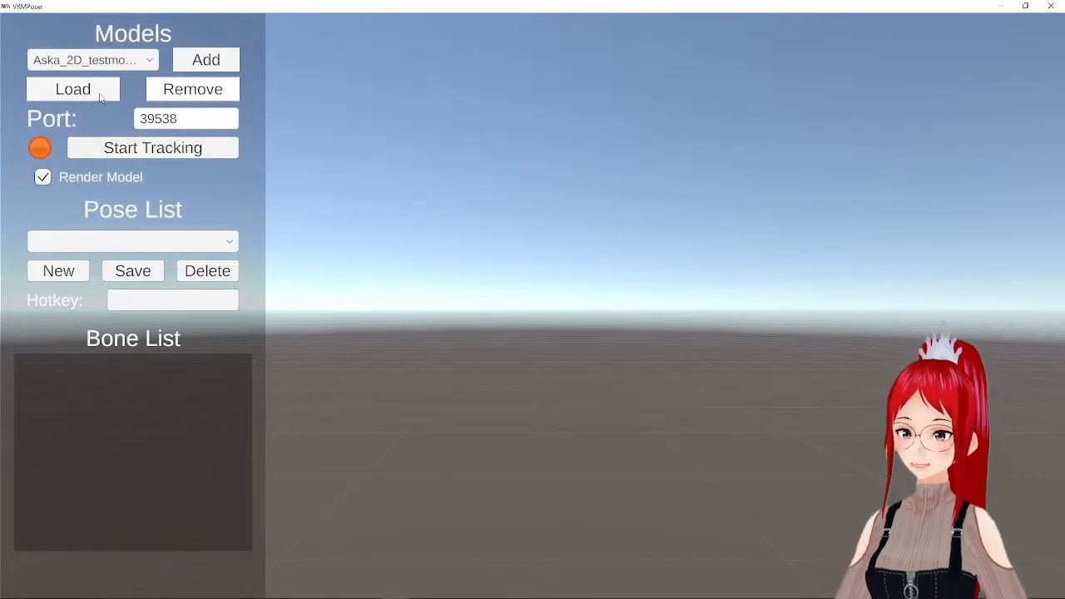
{"action": "left_click", "coordinate": [73, 89]}
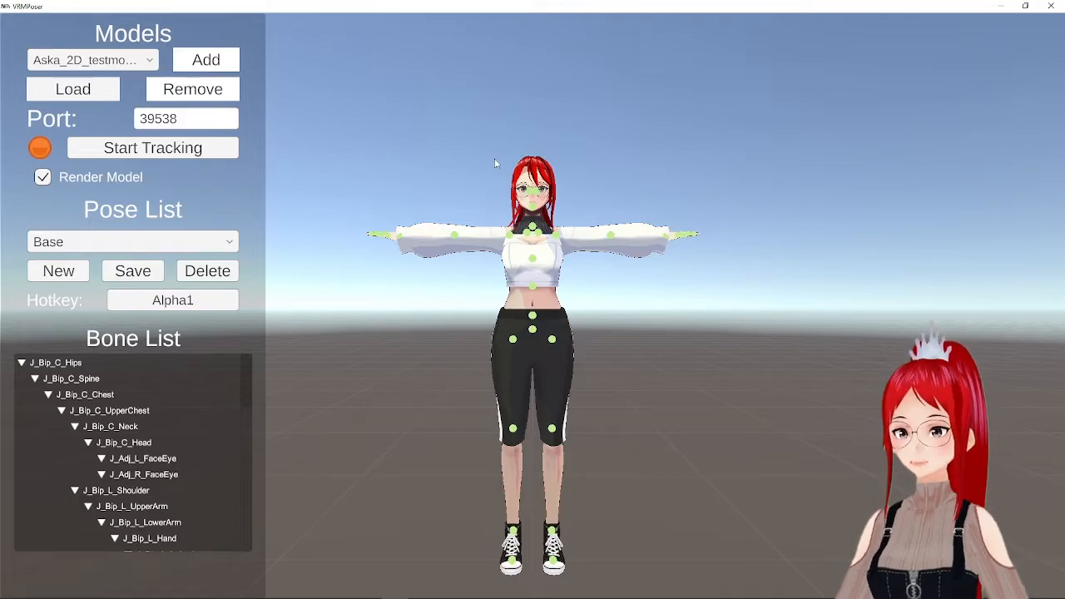
Rotate arm and hand bones so one hand is raised by the face, the other at the waist.
{"action": "left_click", "coordinate": [454, 233]}
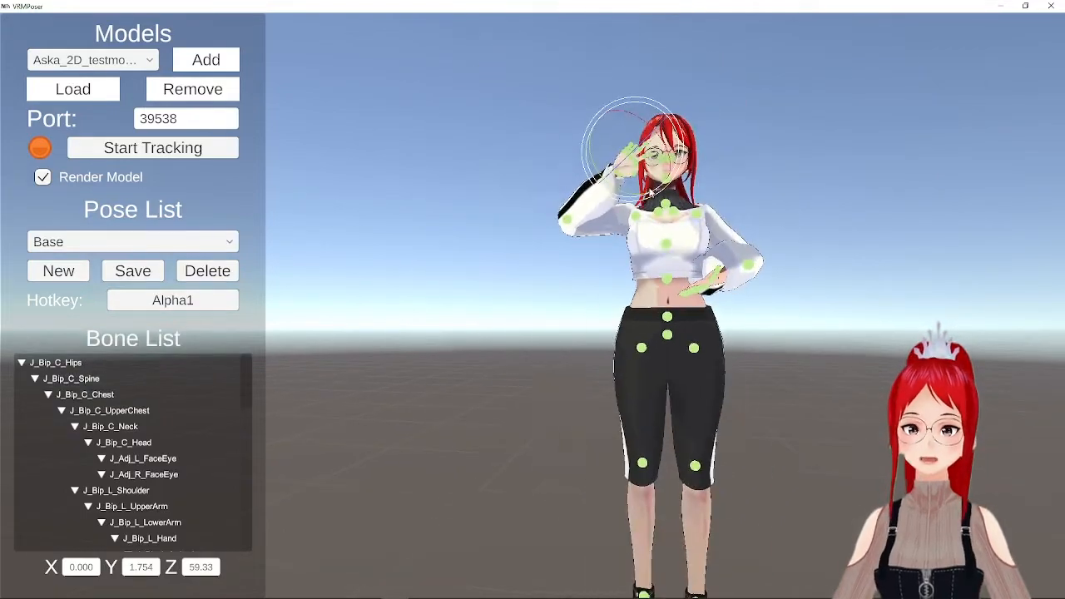
{"action": "left_click", "coordinate": [132, 242]}
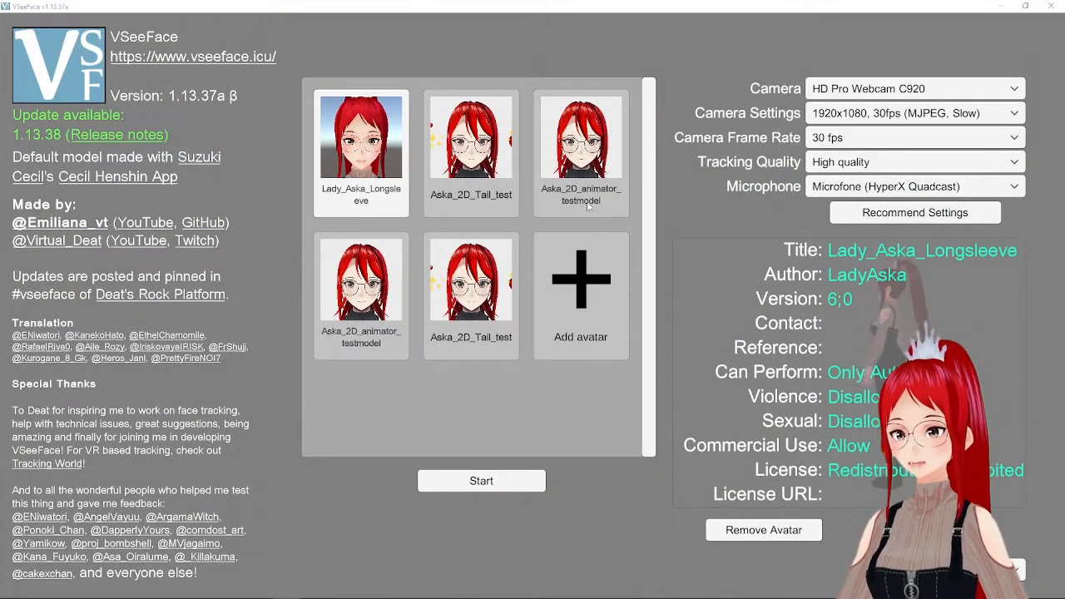
Start with the Lady_Aska_Longsleeve avatar and bring up the settings categories.
{"action": "left_click", "coordinate": [481, 480]}
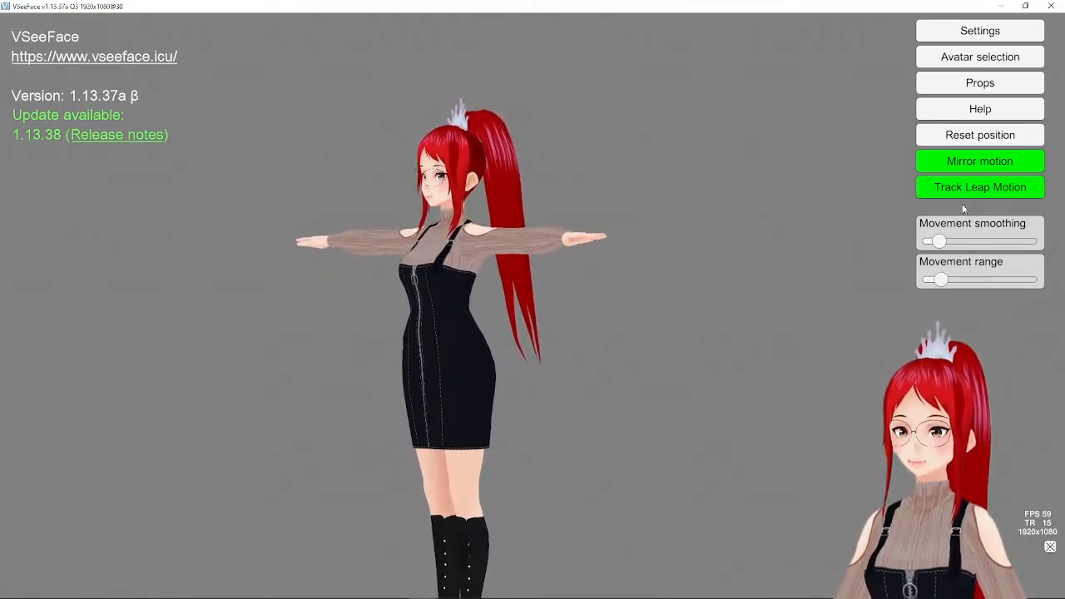
{"action": "left_click", "coordinate": [980, 30]}
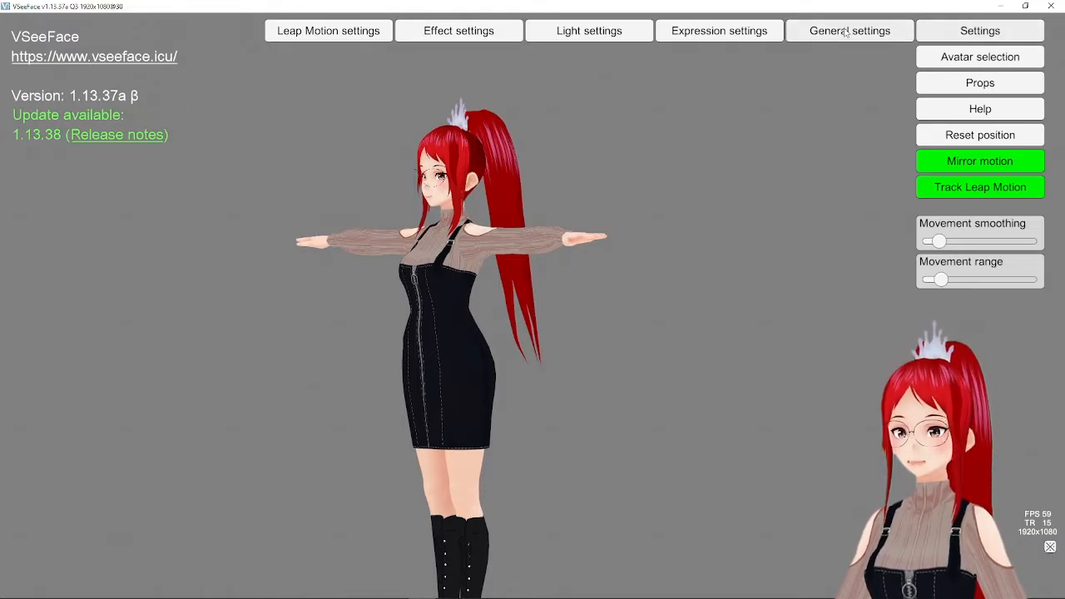
In General settings, enable the OSC/VMC receiver on port 39538 matching VRM Poser, with sending off.
{"action": "left_click", "coordinate": [850, 31]}
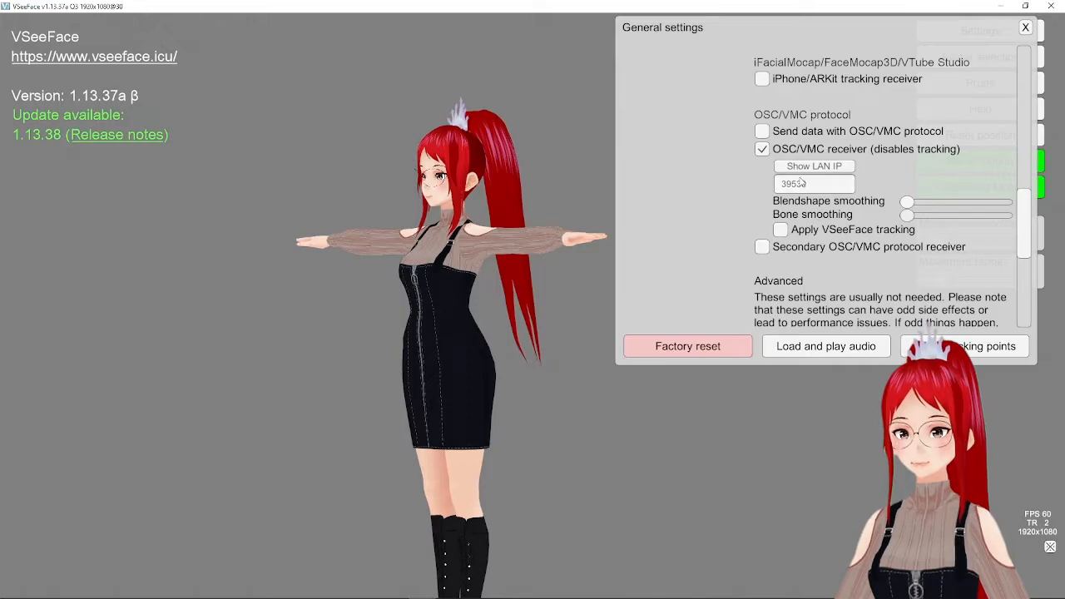
{"action": "left_click", "coordinate": [762, 130]}
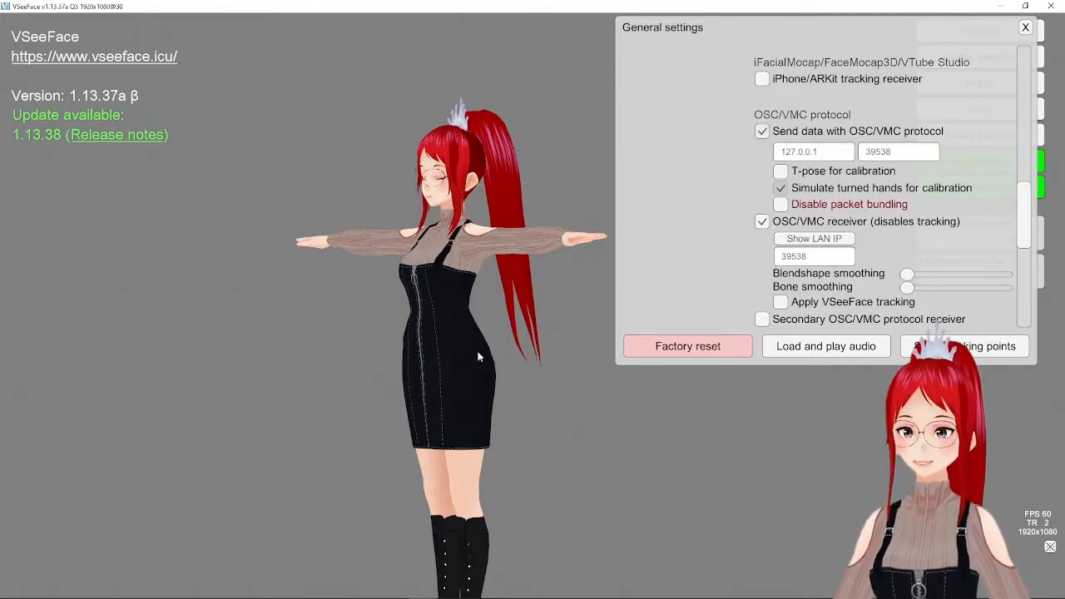
{"action": "left_click", "coordinate": [762, 130]}
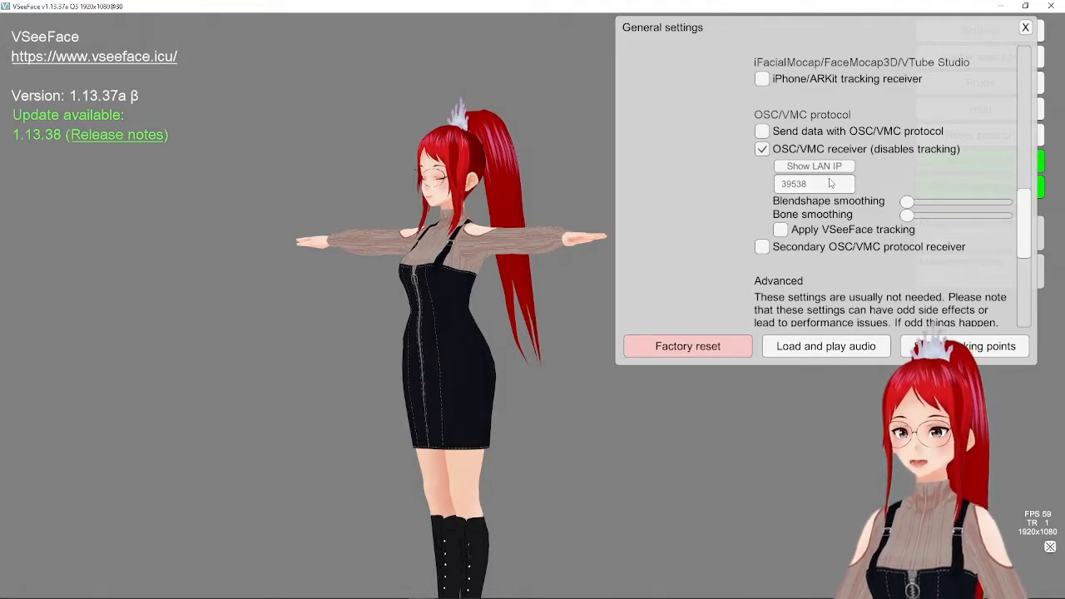
{"action": "triple_click", "coordinate": [814, 183]}
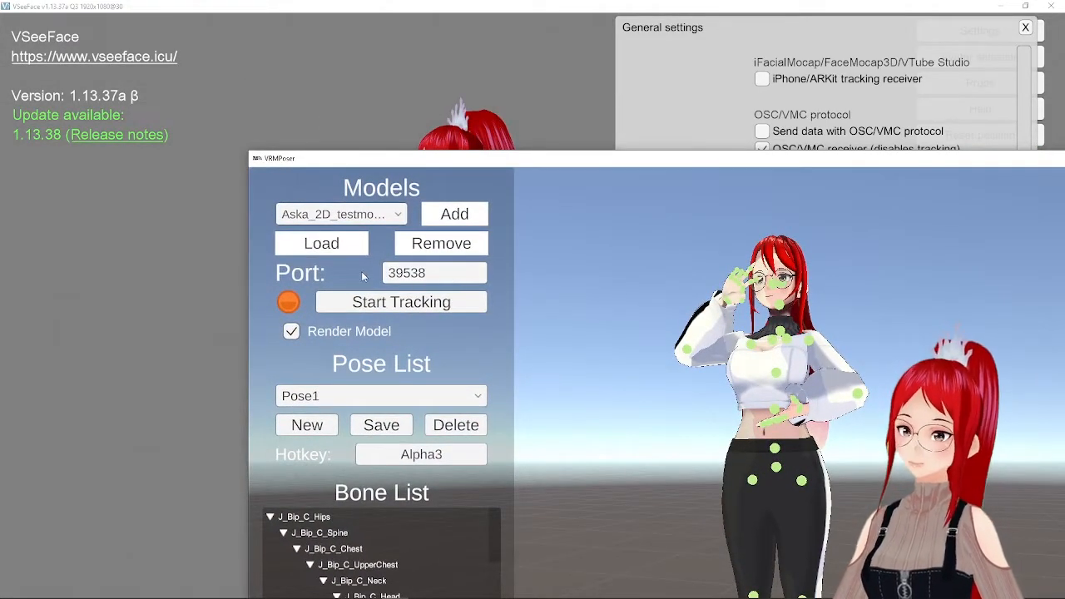
{"action": "triple_click", "coordinate": [407, 272]}
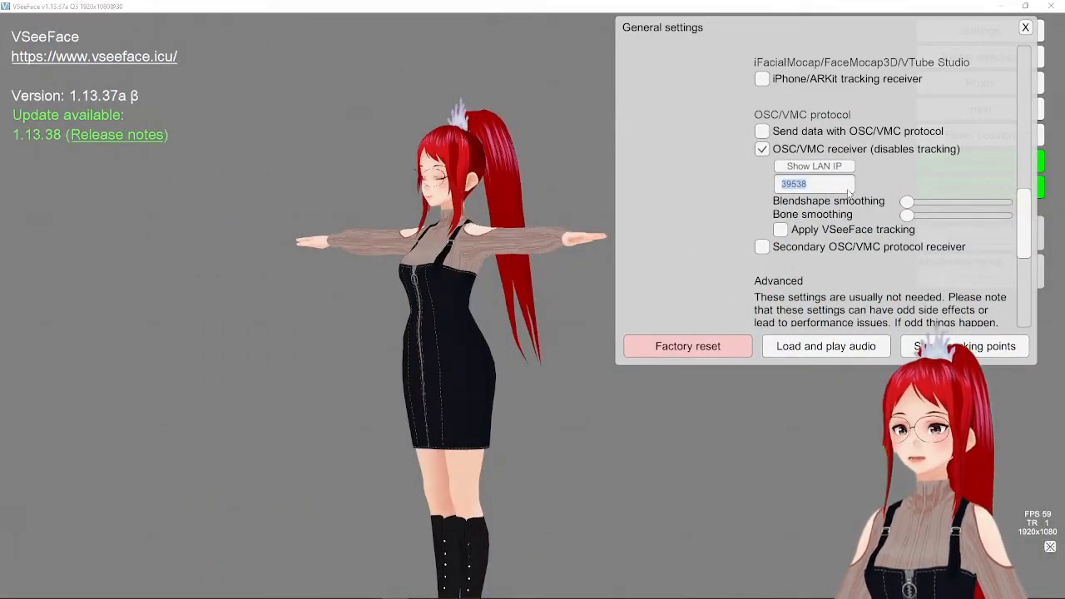
Enable Apply VSeeFace tracking, keeping expressions and face features on, and start VRM Poser transmitting.
{"action": "left_click", "coordinate": [780, 229]}
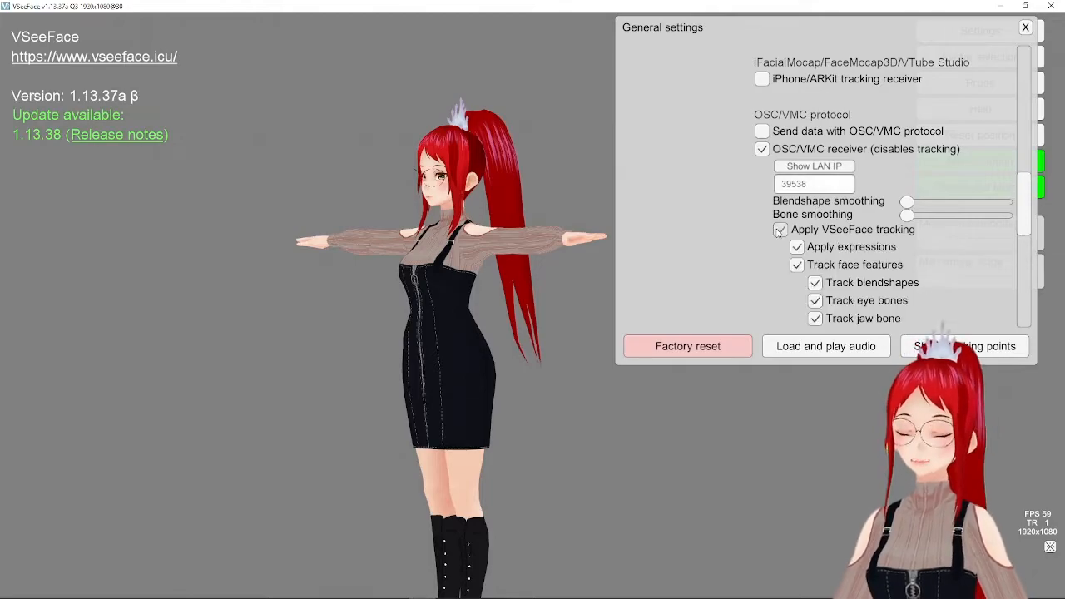
{"action": "left_click", "coordinate": [780, 230]}
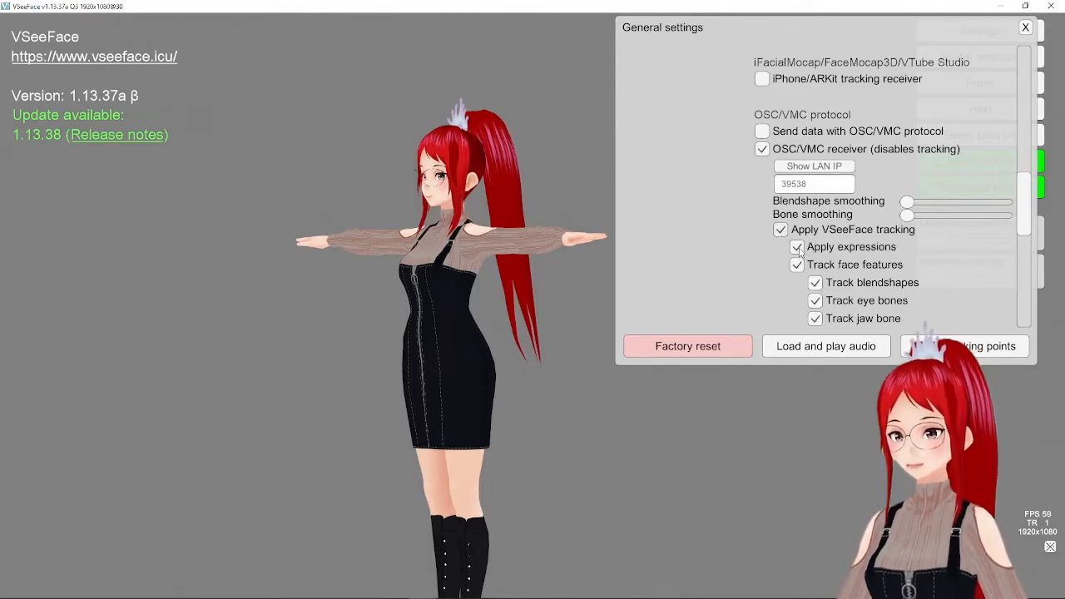
{"action": "scroll", "scroll_direction": "down", "scroll_amount": 3}
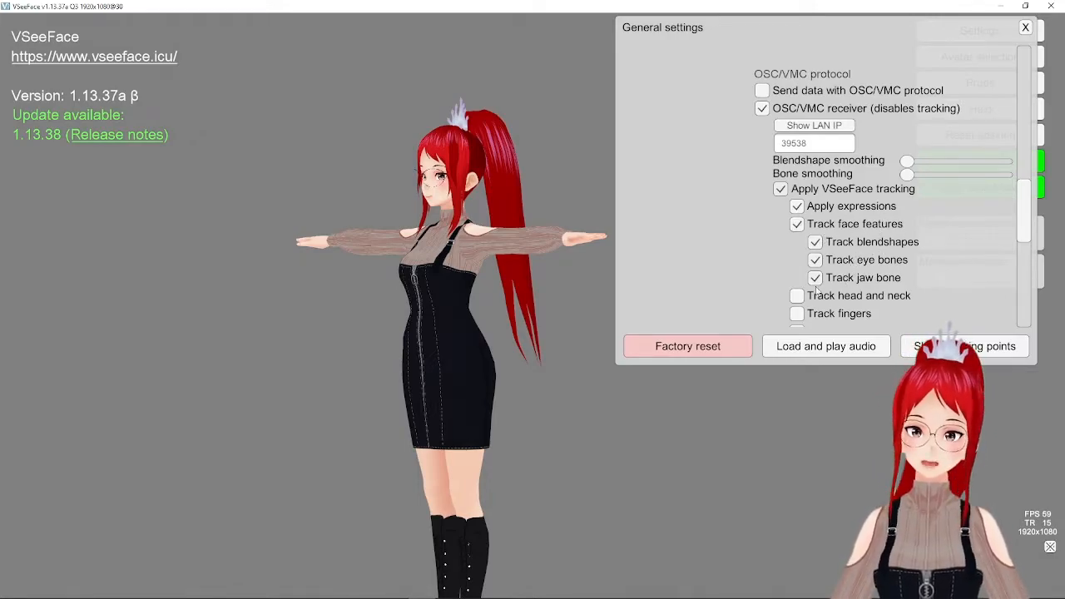
{"action": "left_click", "coordinate": [796, 296]}
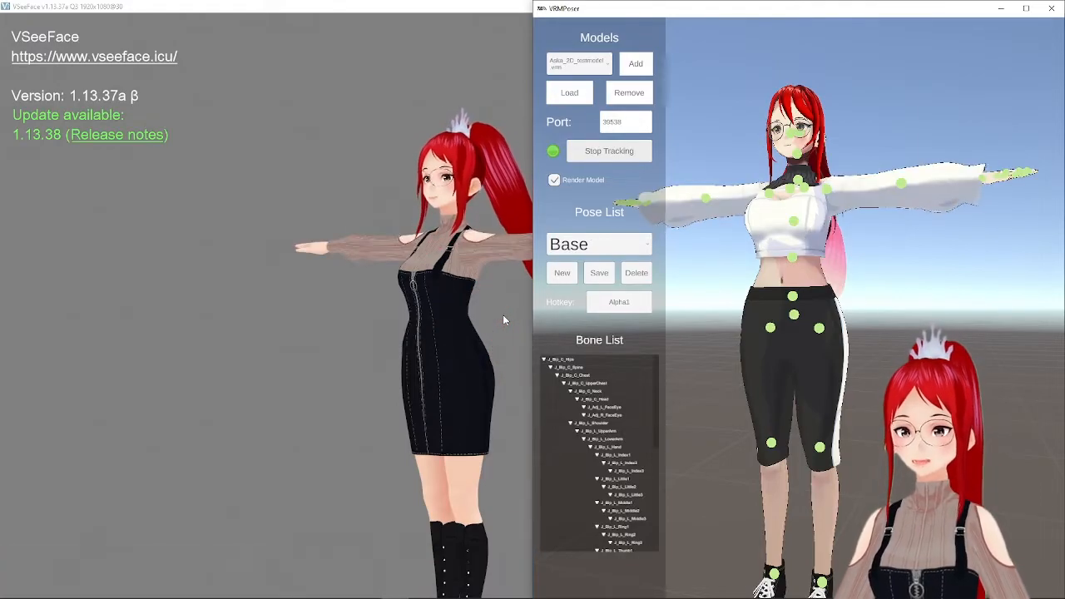
Send Pose1 and then sit from the Pose List so the VSeeFace avatar takes each.
{"action": "left_click", "coordinate": [598, 243]}
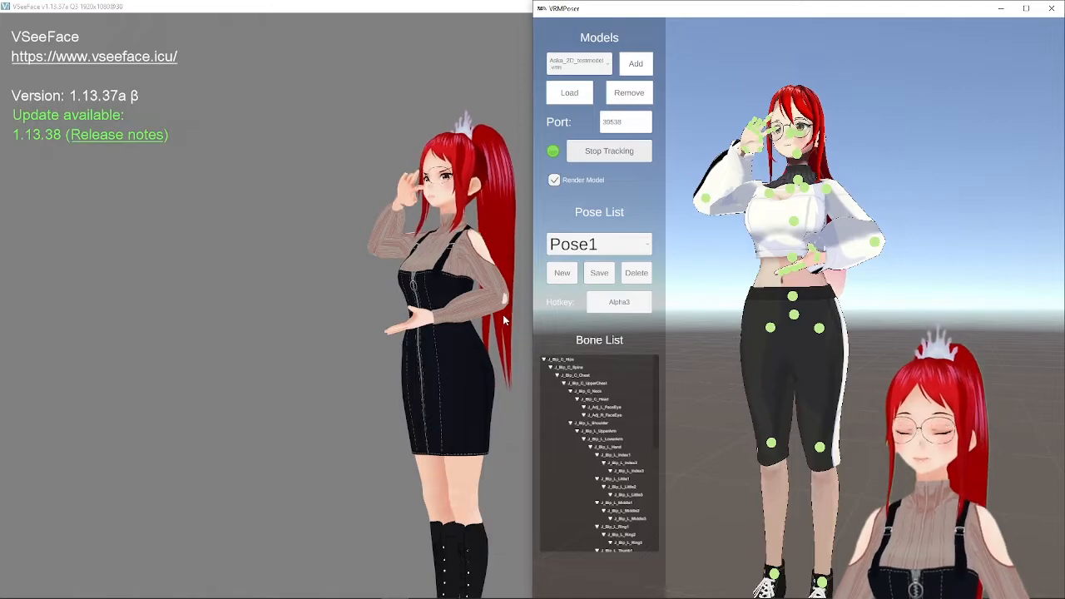
{"action": "left_click", "coordinate": [597, 244]}
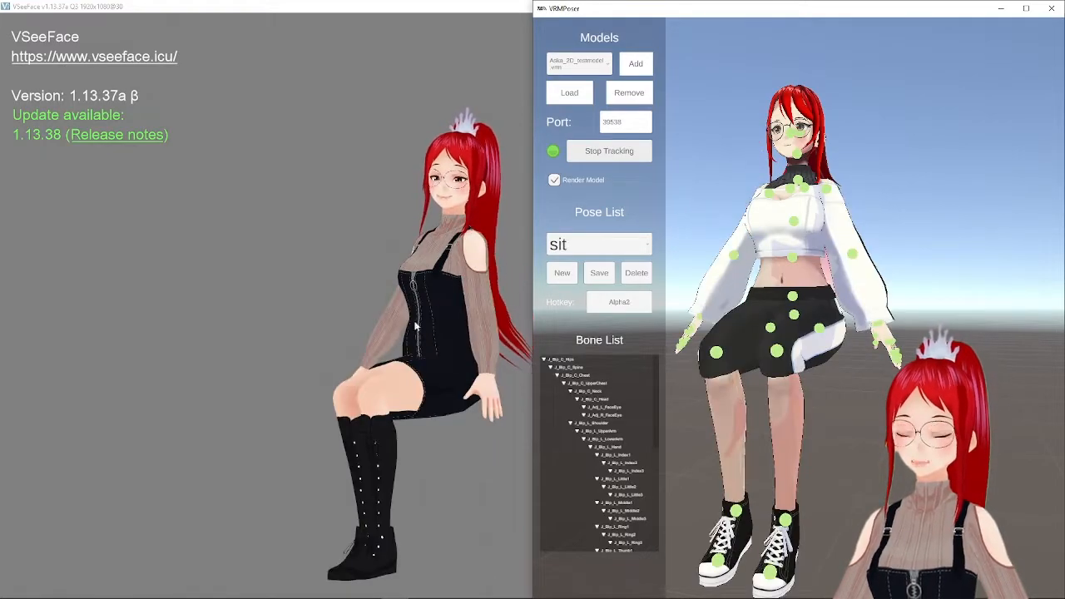
{"action": "left_click", "coordinate": [593, 244]}
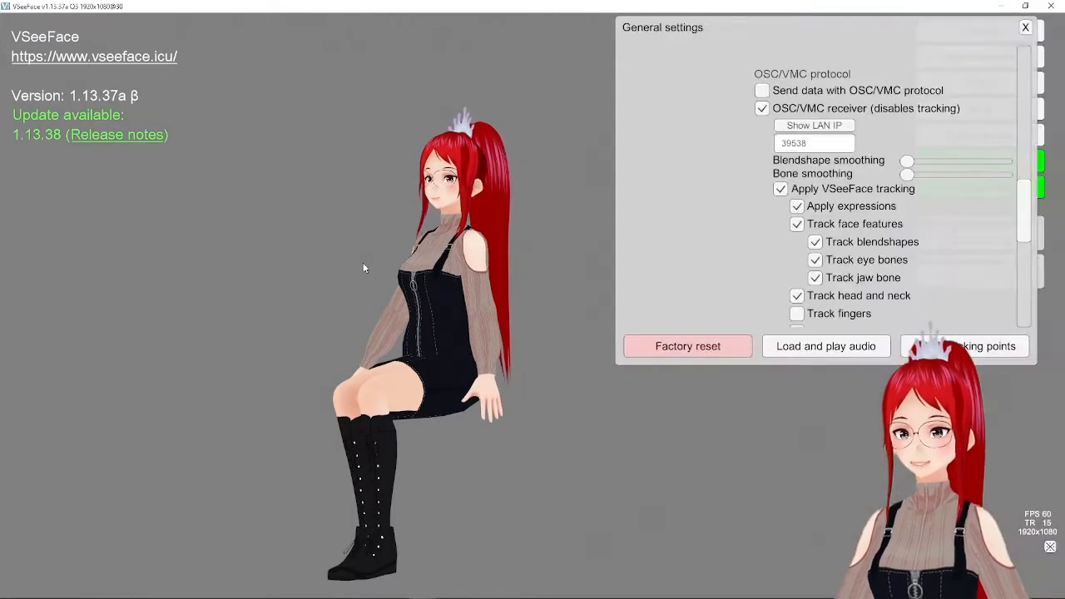
Enable Track head and neck so tracking applies over the seated pose.
{"action": "left_click_drag", "start_coordinate": [907, 174], "coordinate": [1007, 174]}
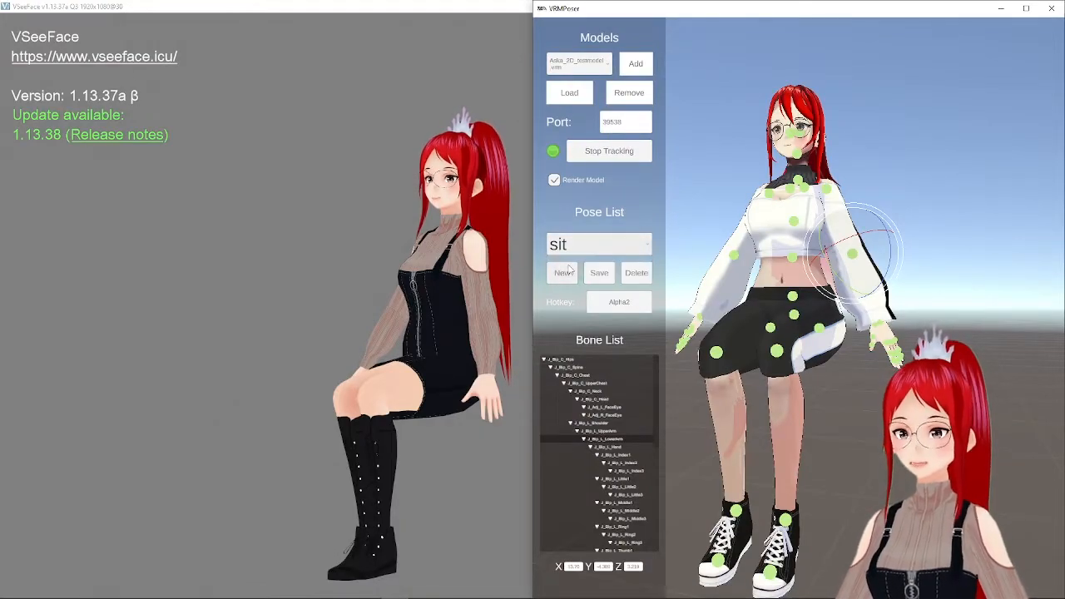
Switch from sit to Pose1 and back to sit, the VSeeFace avatar following each change.
{"action": "left_click", "coordinate": [598, 244]}
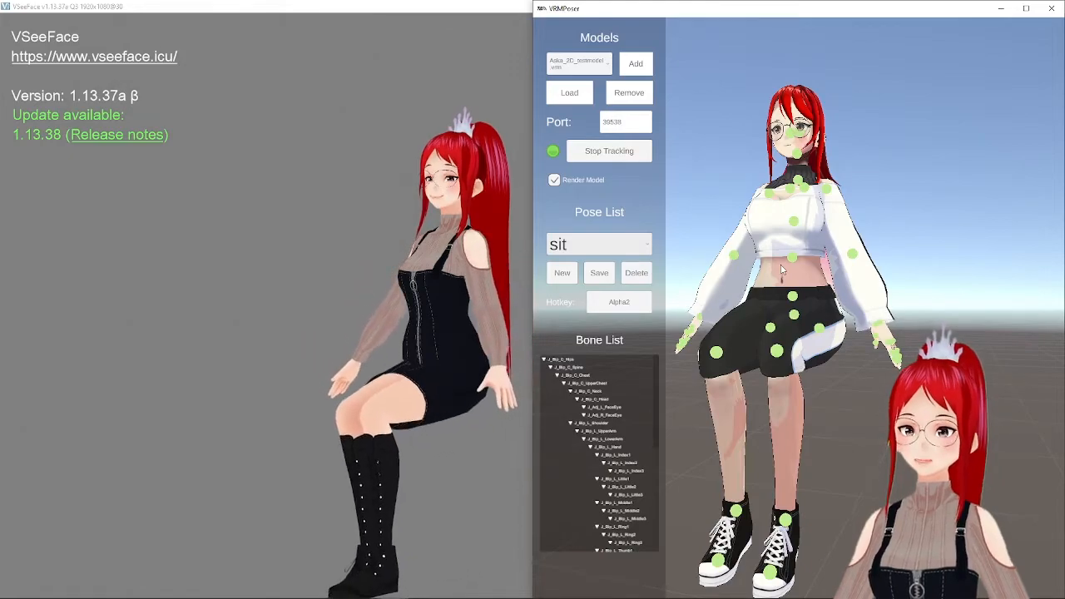
{"action": "left_click", "coordinate": [599, 244]}
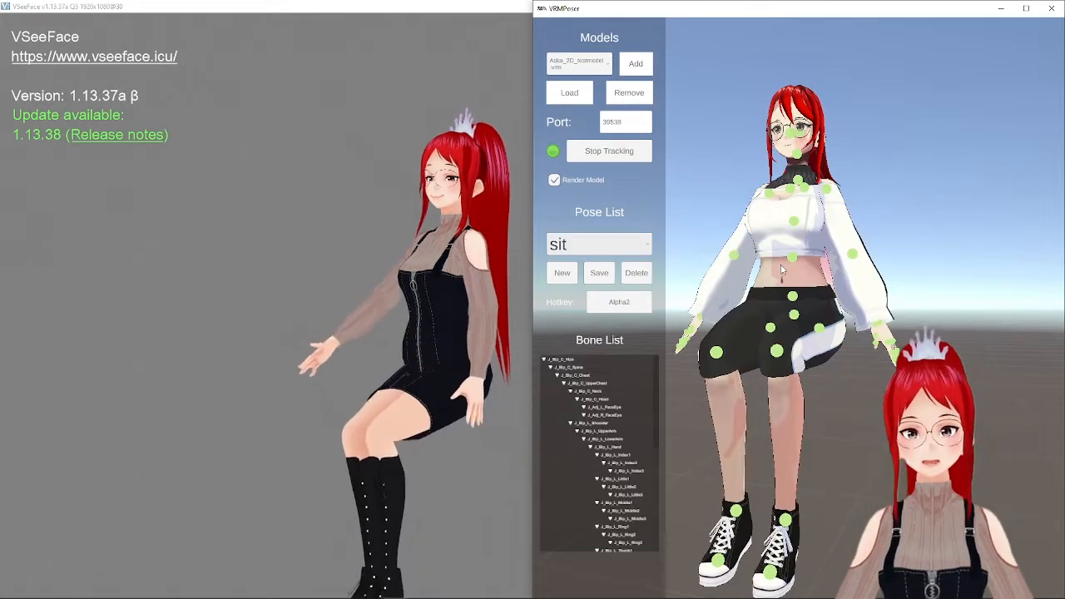
{"action": "left_click", "coordinate": [597, 244]}
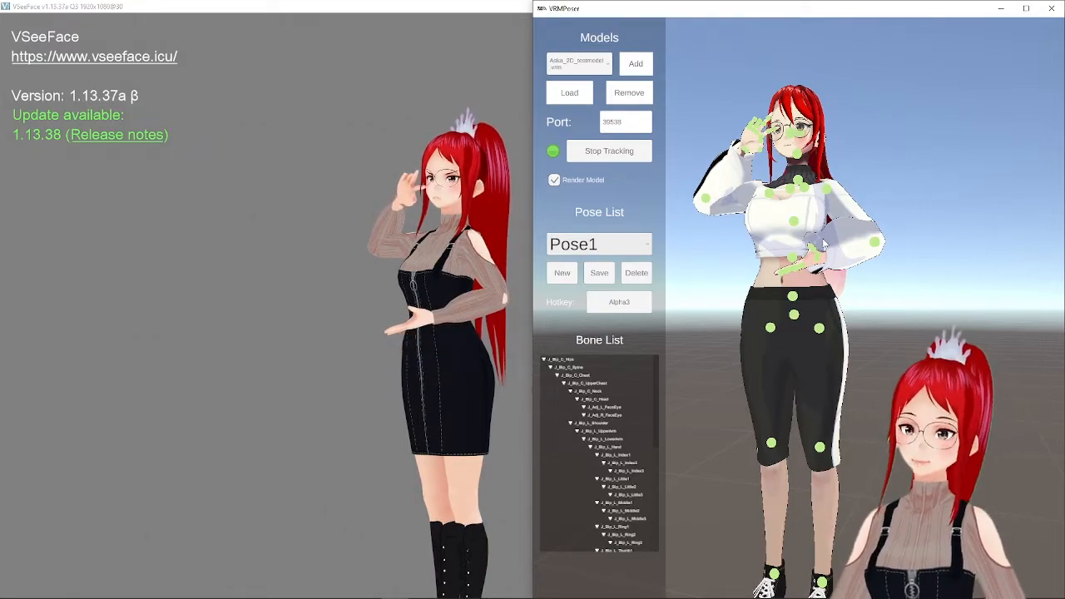
{"action": "left_click", "coordinate": [599, 244]}
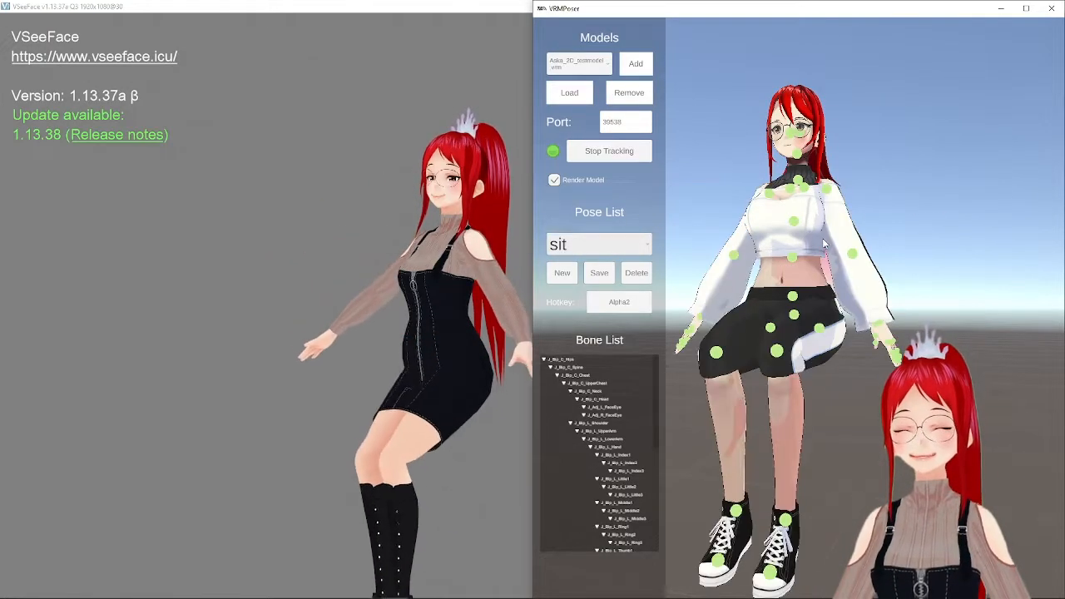